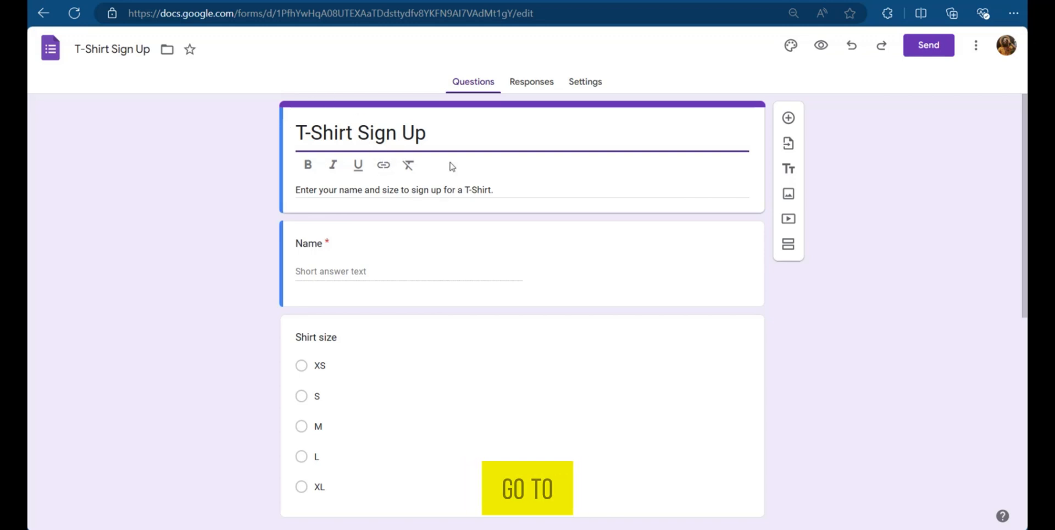
# - Edit the T-Shirt Sign Up form URL in the address bar so it ends in 'copy'
pyautogui.click(328, 12)
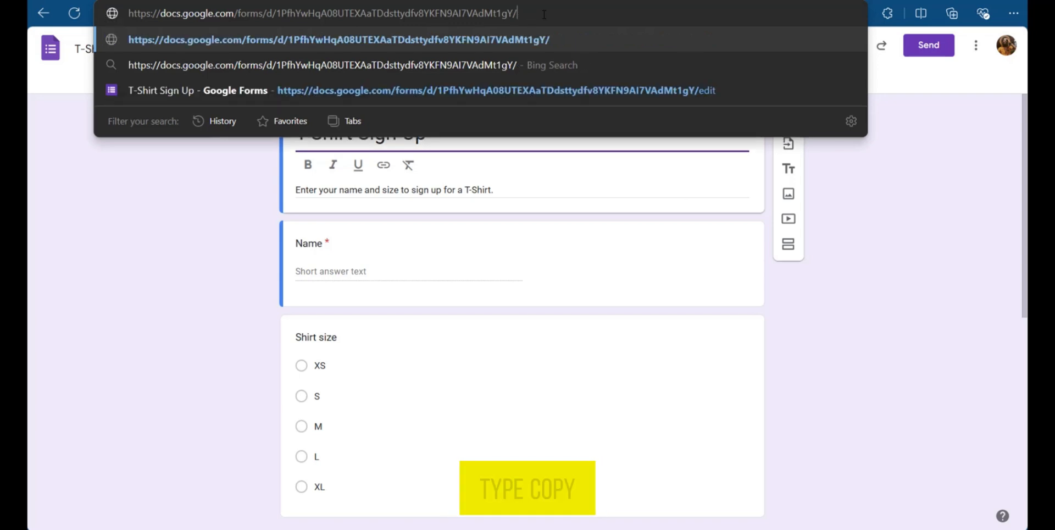
pyautogui.write('copy')
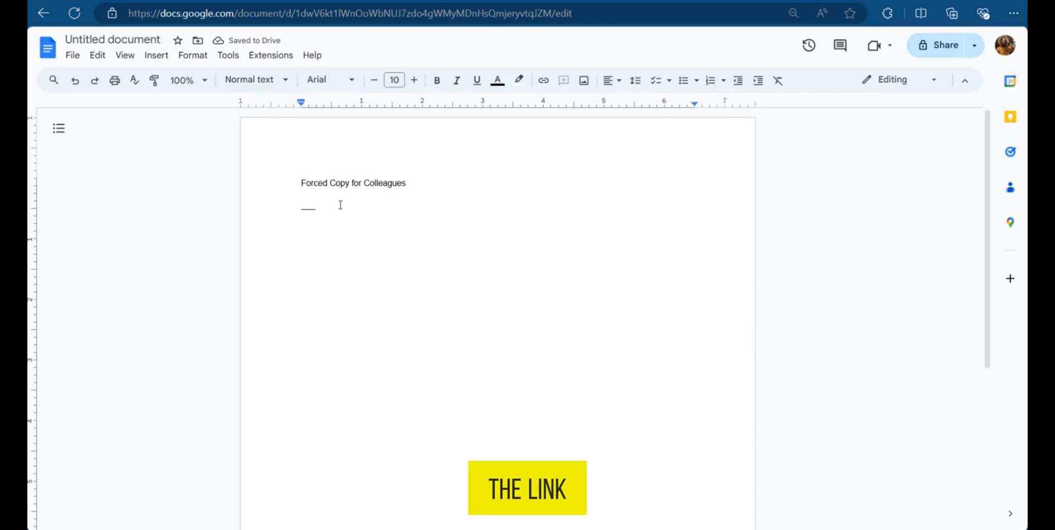
# - Paste the form URL ending in /copy under the 'Forced Copy for Colleagues' heading
pyautogui.write('https://docs.google.com/forms/d/1PfhYwHqA08UTEXAaTDdsttydfv8YKFN9Al7VAdMt1gY/copy')
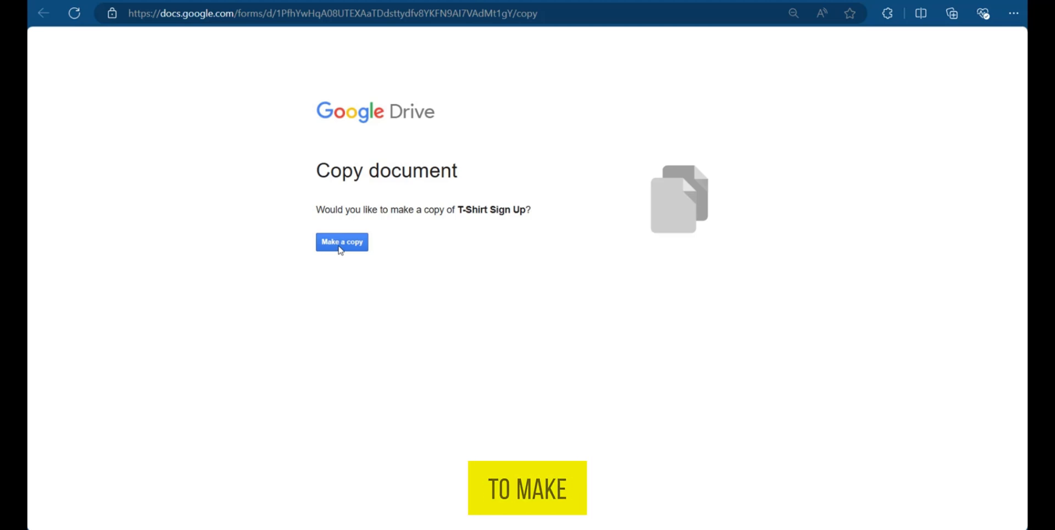
# - Confirm 'Make a copy' so Copy of T-Shirt Sign Up opens for editing
pyautogui.click(342, 242)
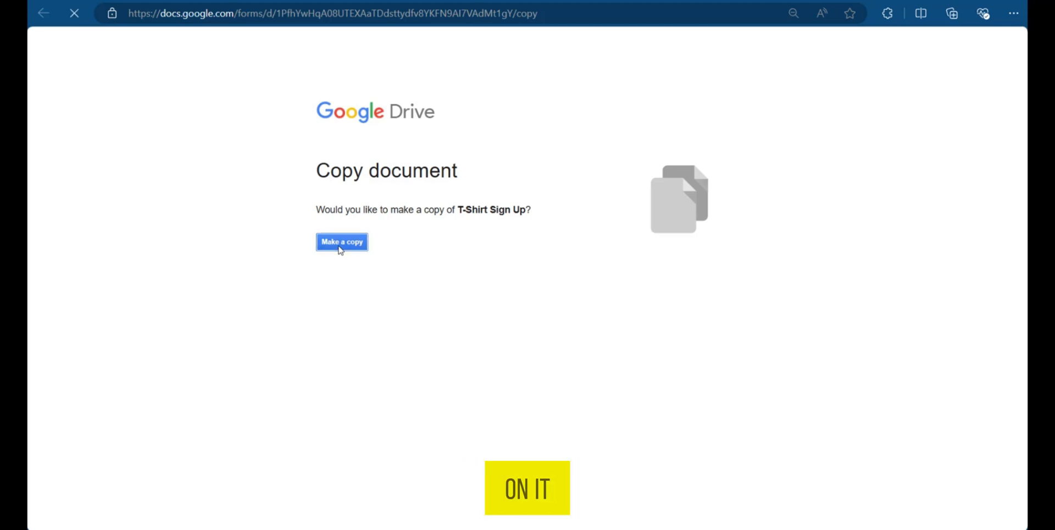
pyautogui.click(342, 242)
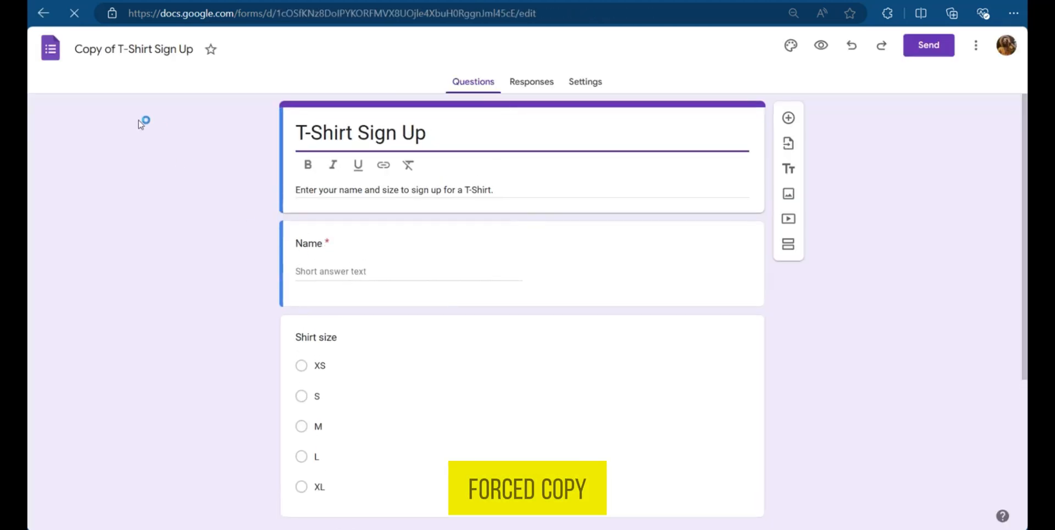